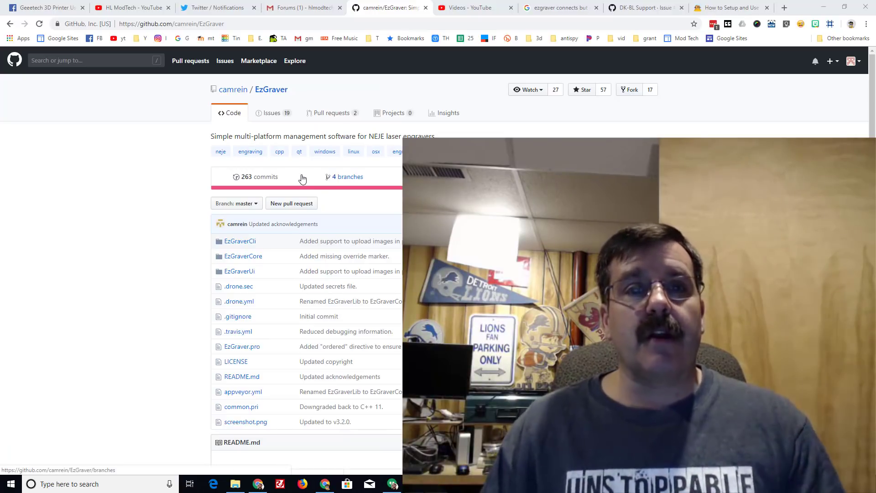
Start a Bluetooth search for the NEJE engraver from the app's Connect button
click(641, 7)
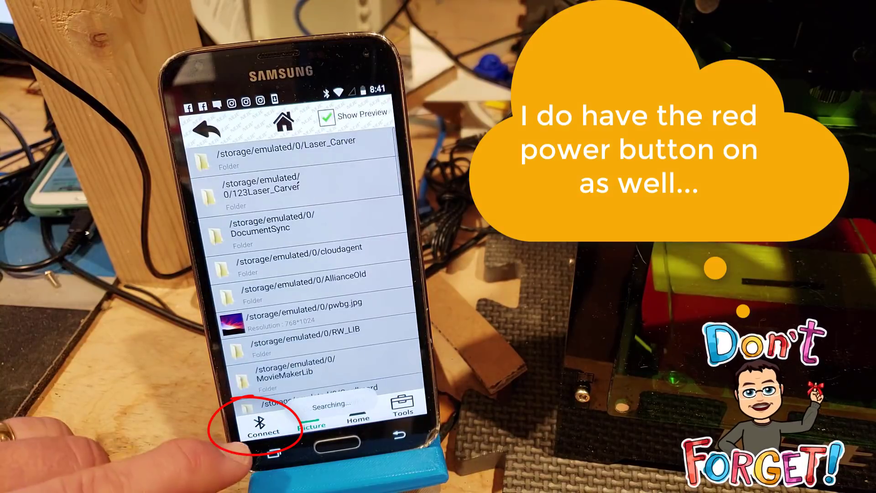
click(260, 425)
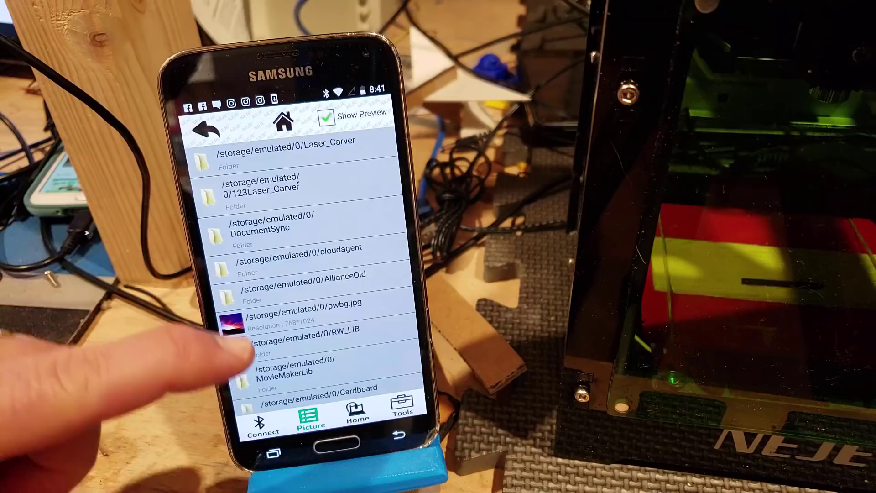
scroll(down, 3)
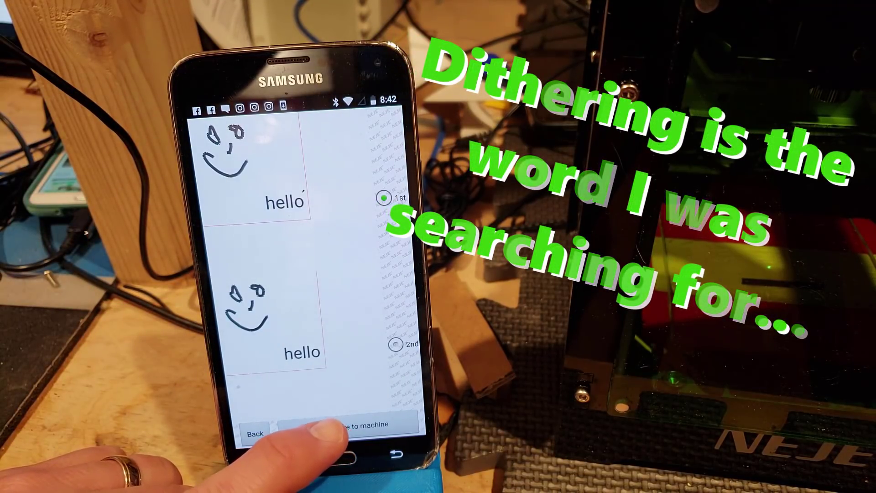
Write the first smiley-and-hello preview to the engraver
click(360, 436)
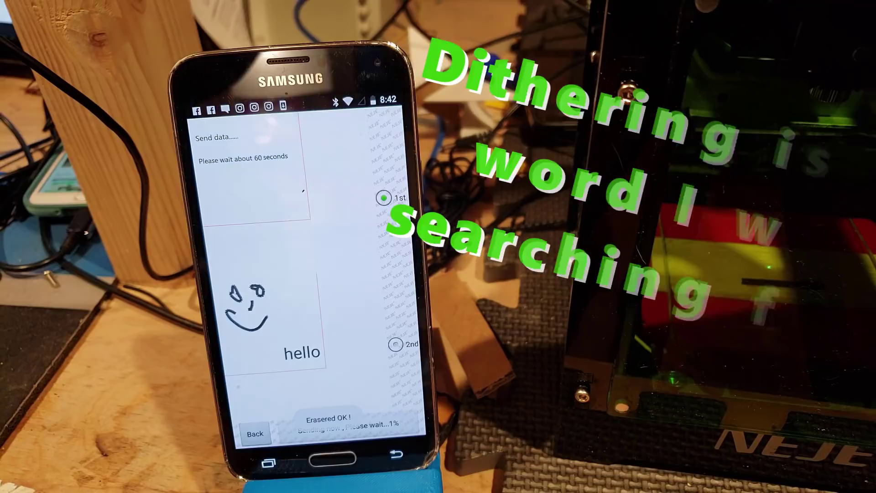